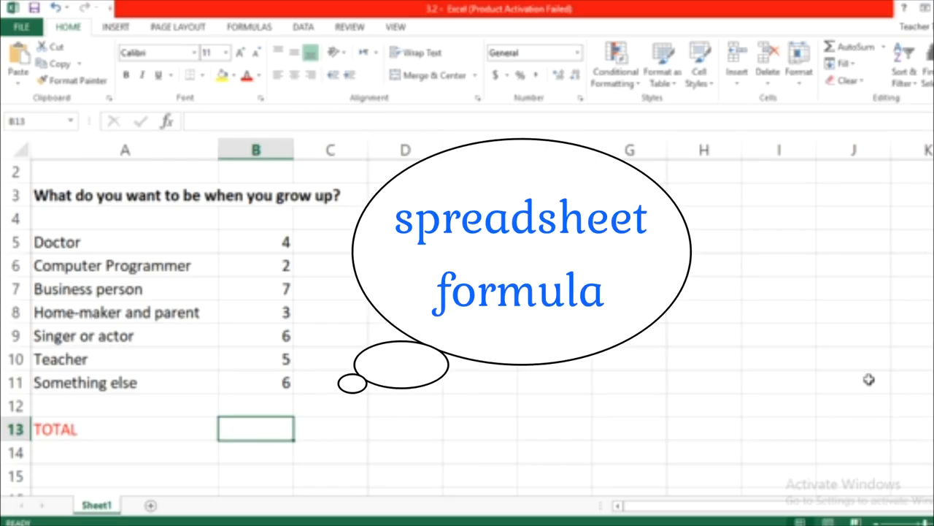
pyautogui.moveTo(379, 402)
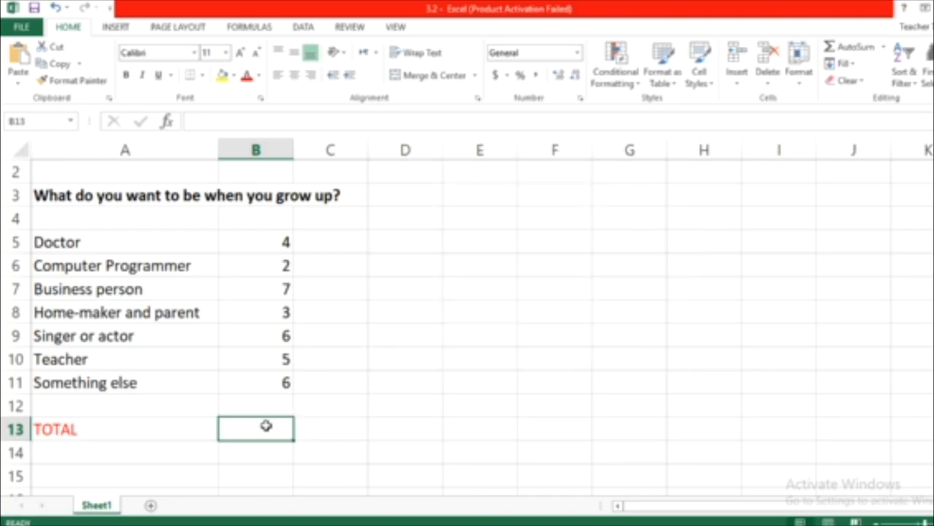
pyautogui.moveTo(266, 430)
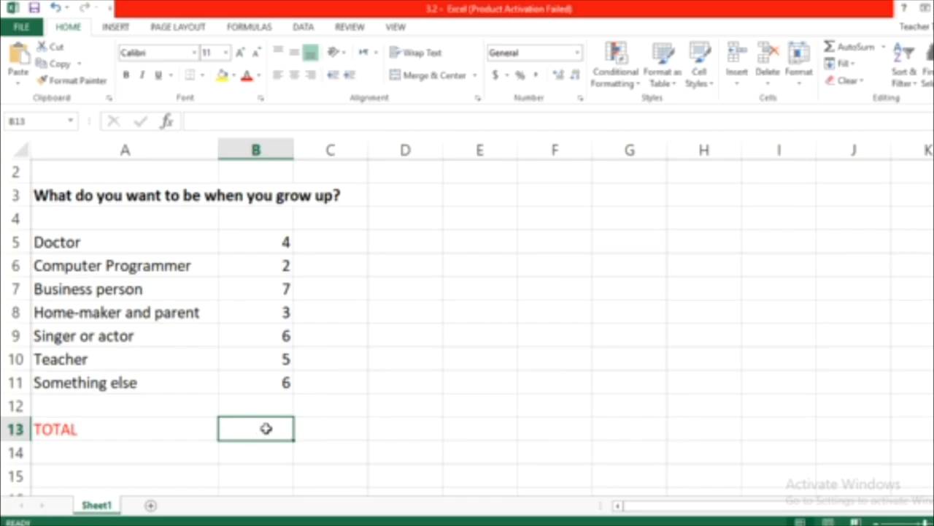
pyautogui.moveTo(219, 435)
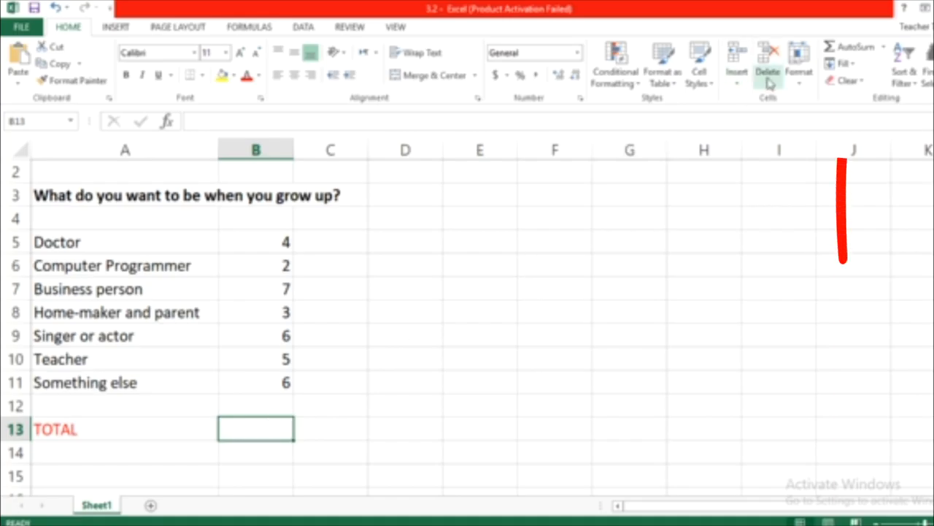
# - Insert AutoSum in B13 to add the survey counts as =SUM(B5:B12)
pyautogui.click(851, 47)
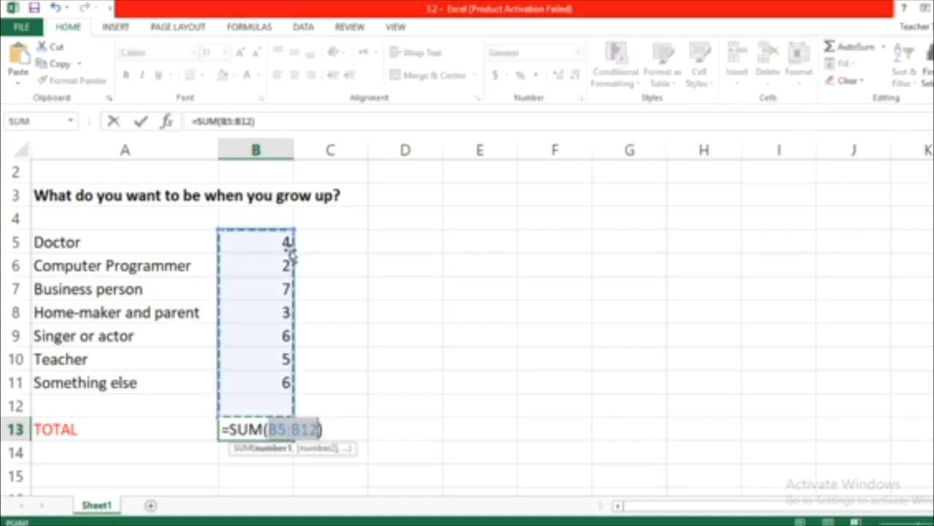
pyautogui.moveTo(263, 265)
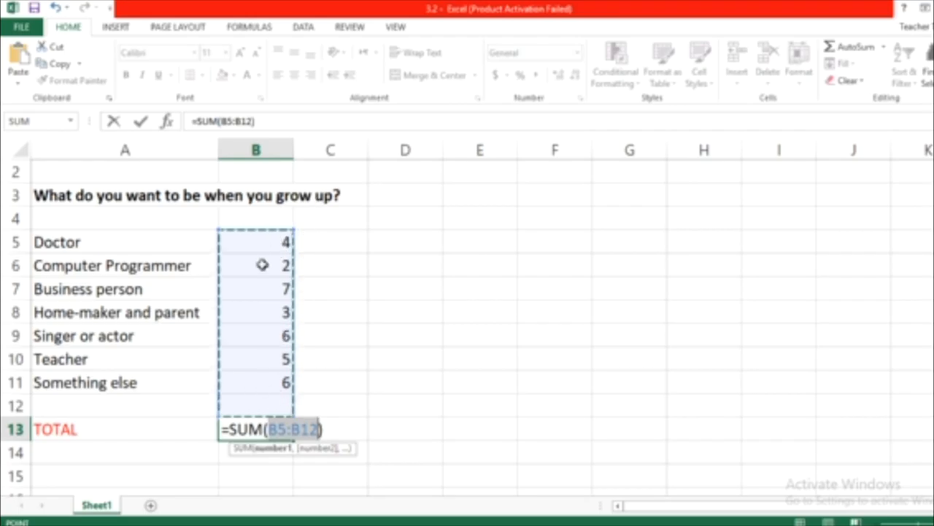
pyautogui.moveTo(273, 324)
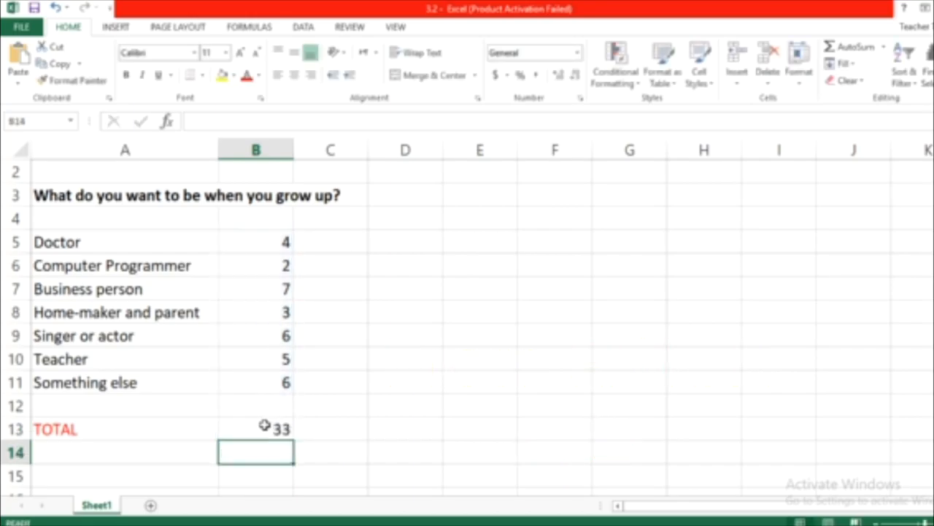
pyautogui.click(255, 428)
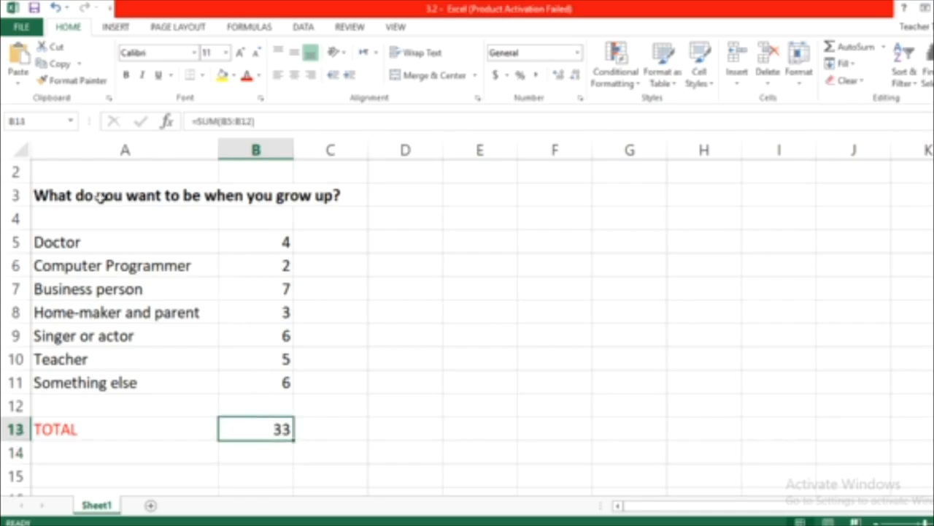
pyautogui.click(124, 241)
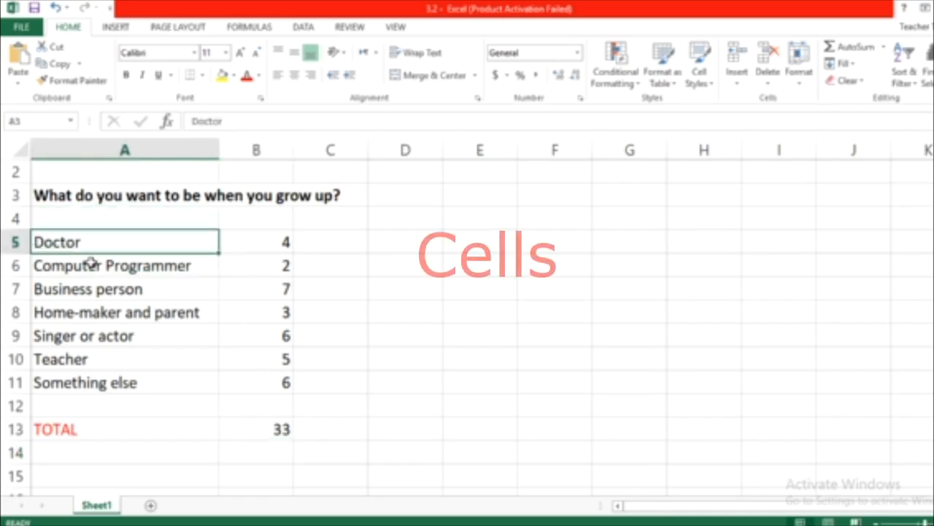
pyautogui.click(111, 265)
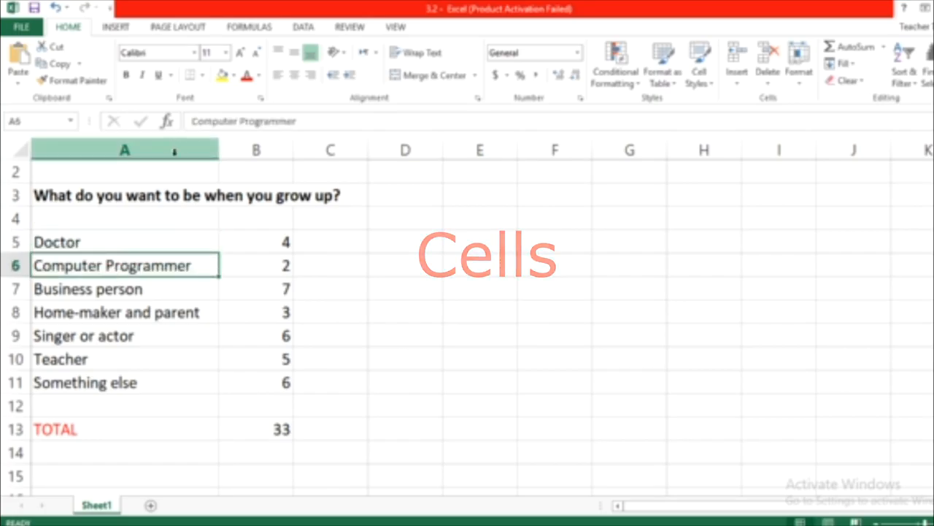
pyautogui.click(124, 242)
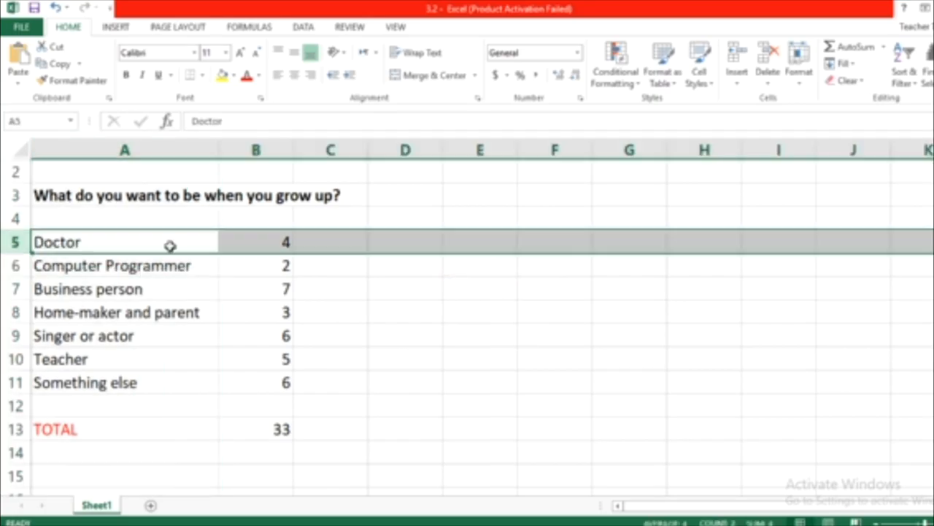
pyautogui.click(256, 241)
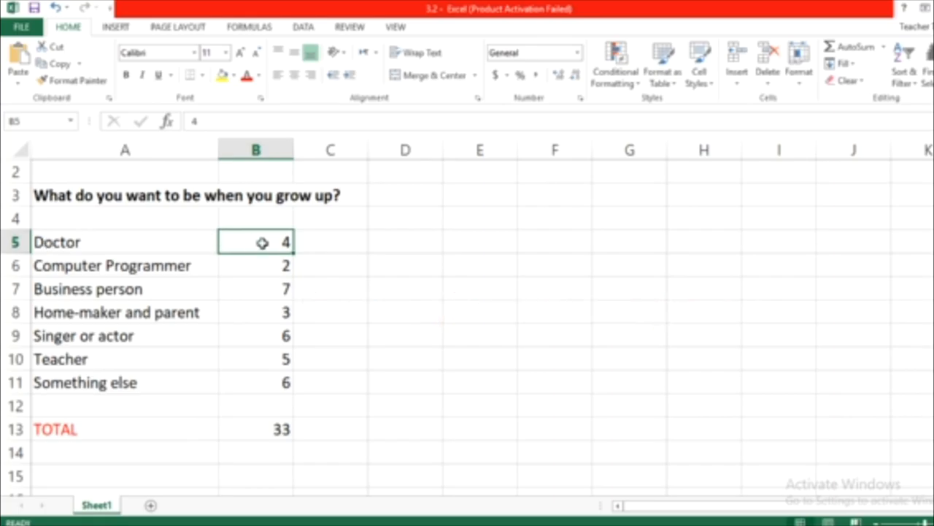
pyautogui.click(330, 242)
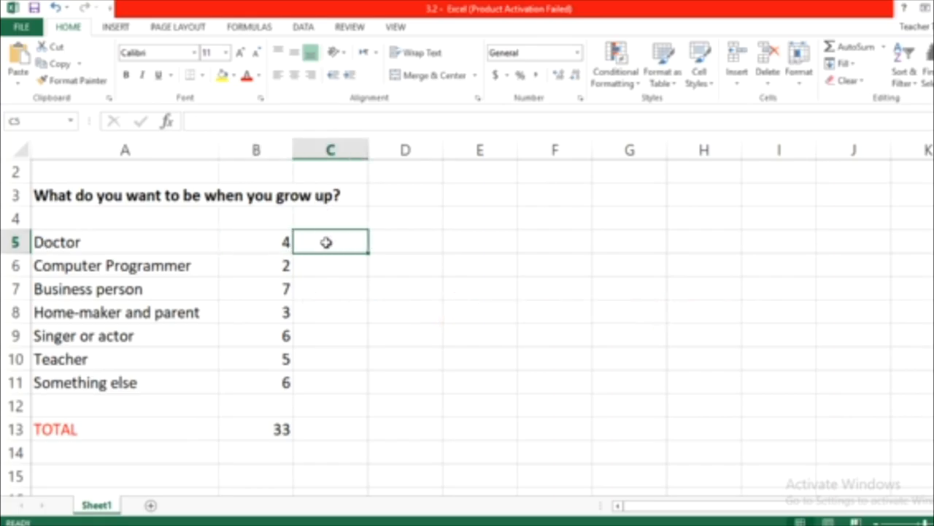
pyautogui.moveTo(148, 237)
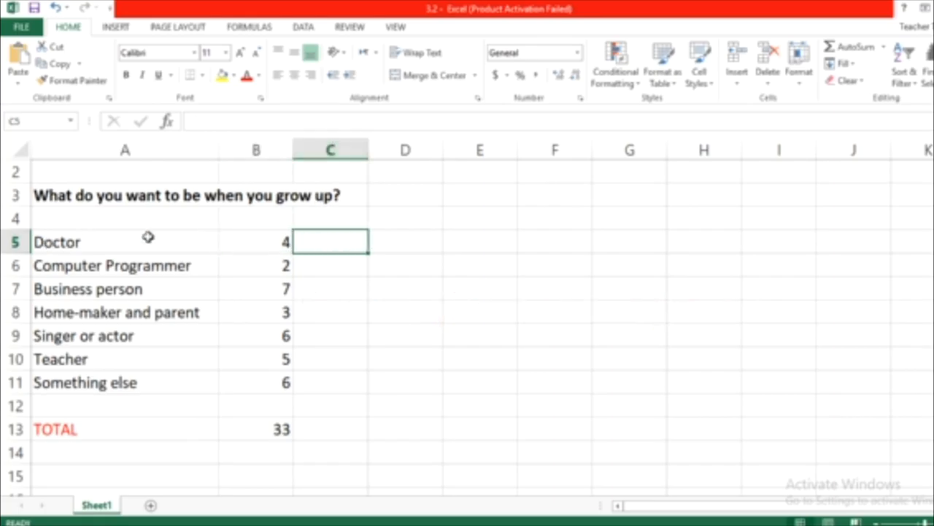
pyautogui.click(260, 418)
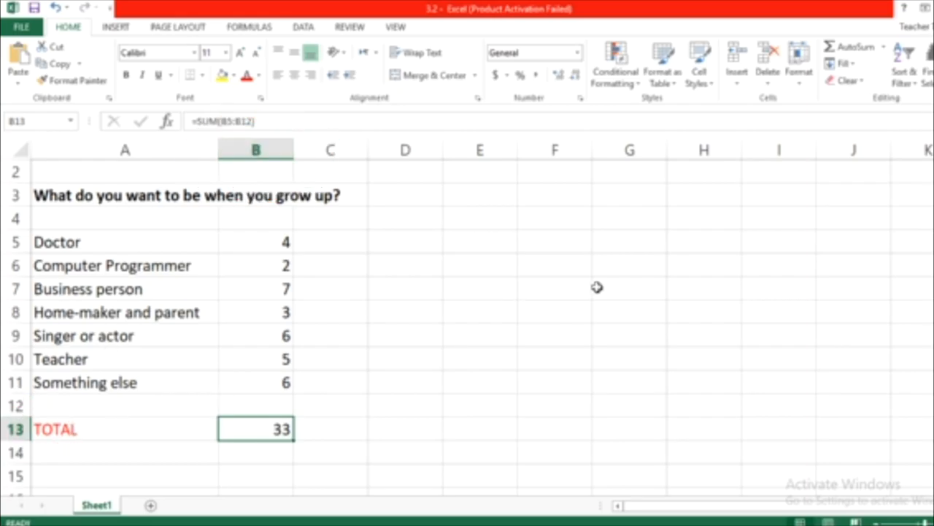
pyautogui.click(330, 265)
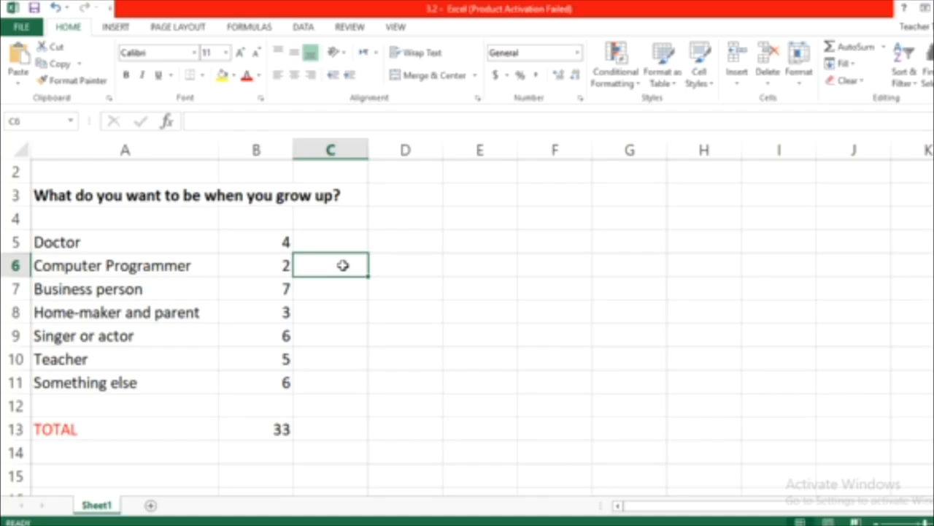
pyautogui.moveTo(348, 268)
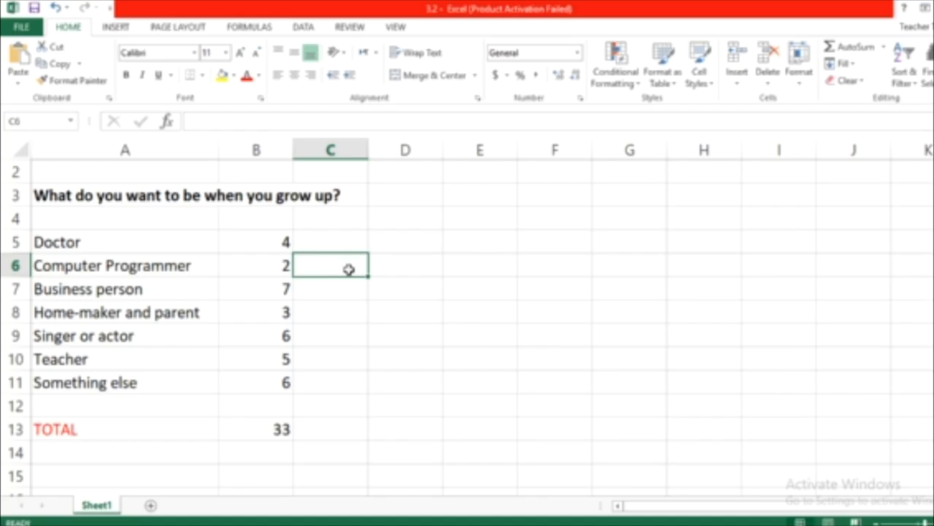
pyautogui.moveTo(354, 277)
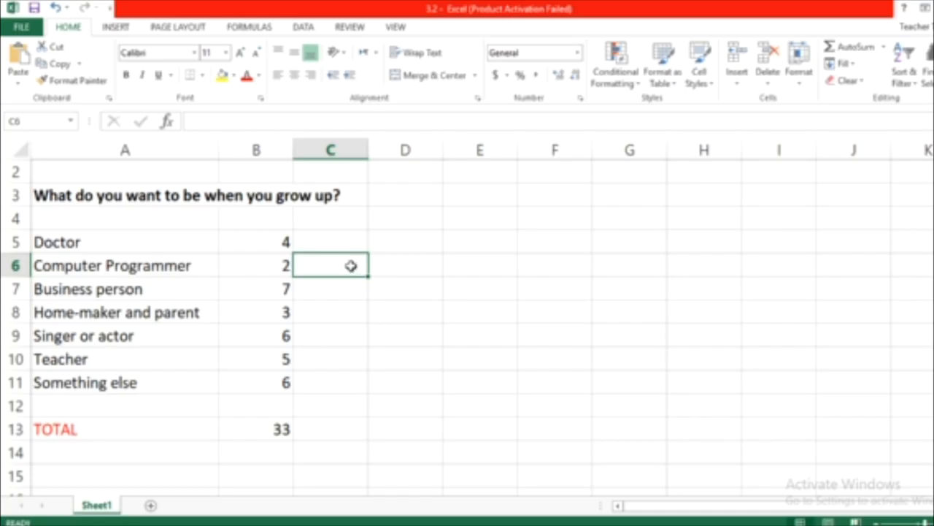
pyautogui.moveTo(351, 271)
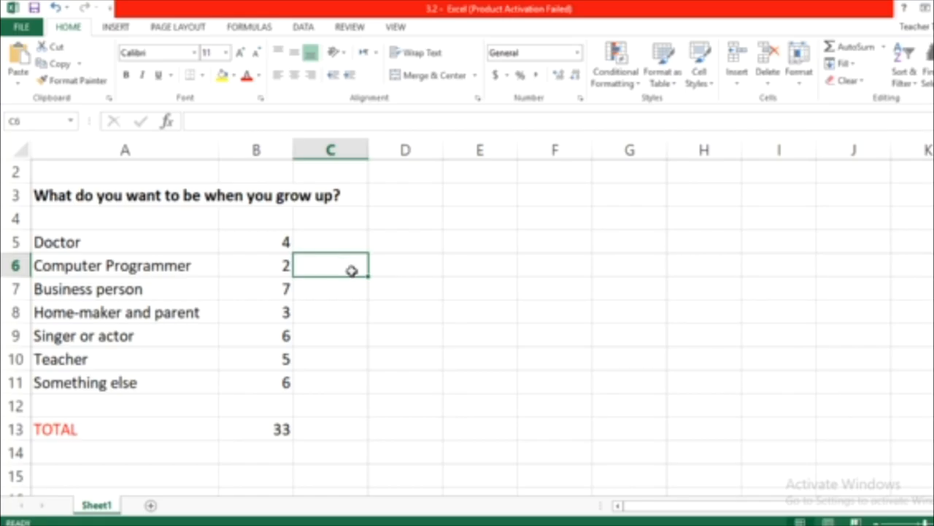
pyautogui.moveTo(345, 242)
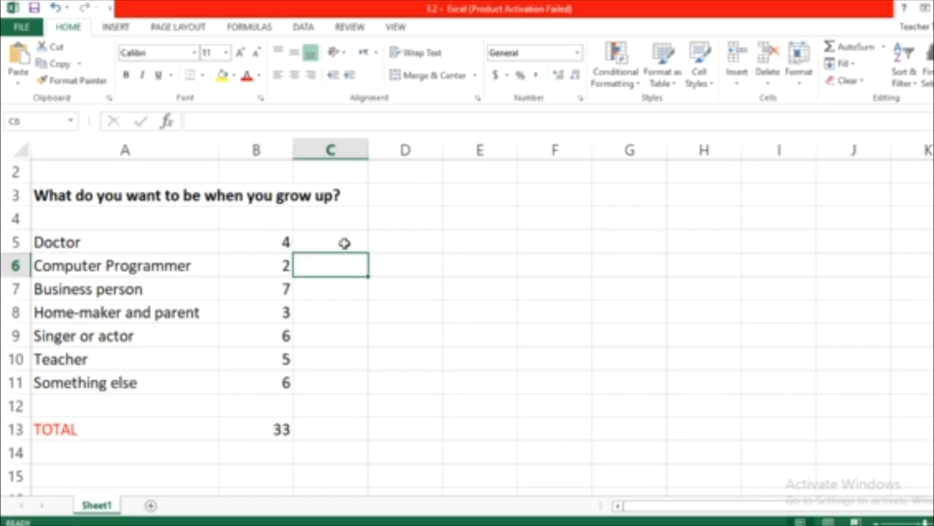
pyautogui.moveTo(344, 237)
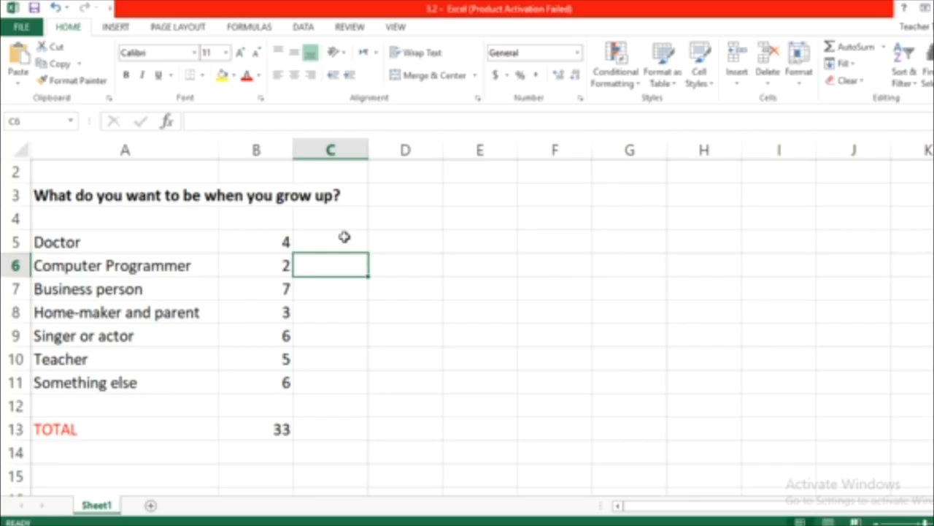
pyautogui.moveTo(226, 275)
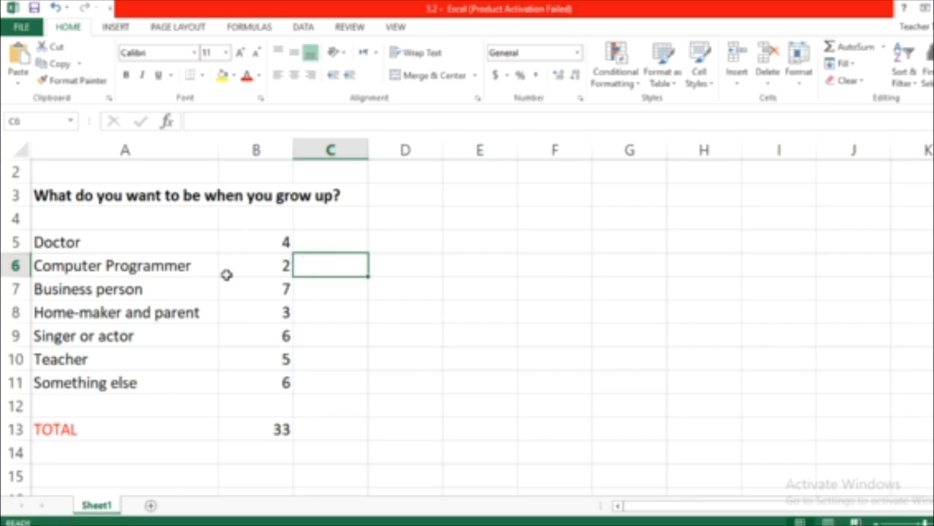
pyautogui.moveTo(305, 283)
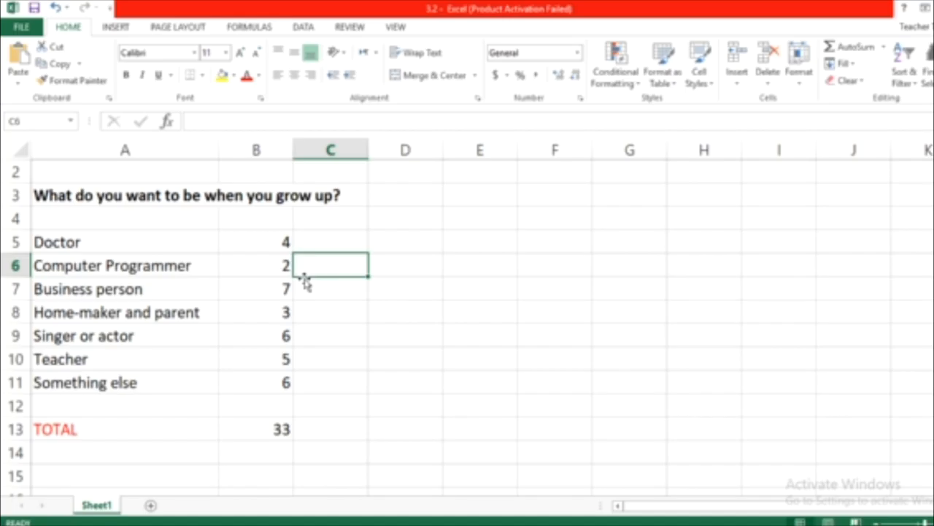
pyautogui.moveTo(332, 240)
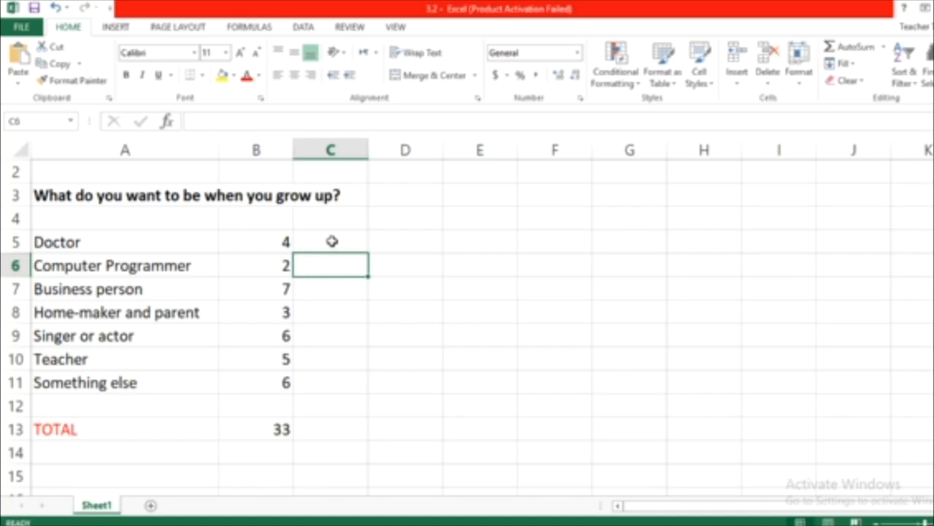
pyautogui.click(330, 242)
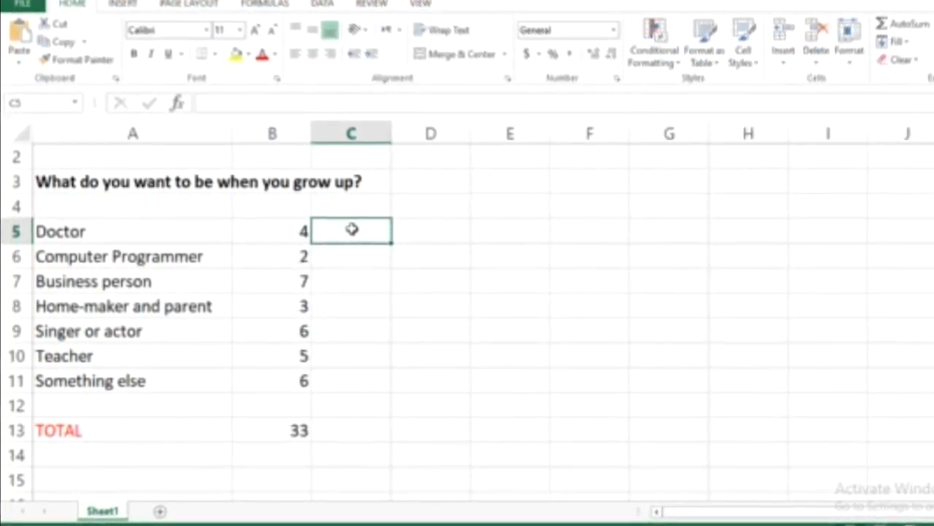
# - Start the C5 formula as =B5, pointing at the Doctor count
pyautogui.write('=')
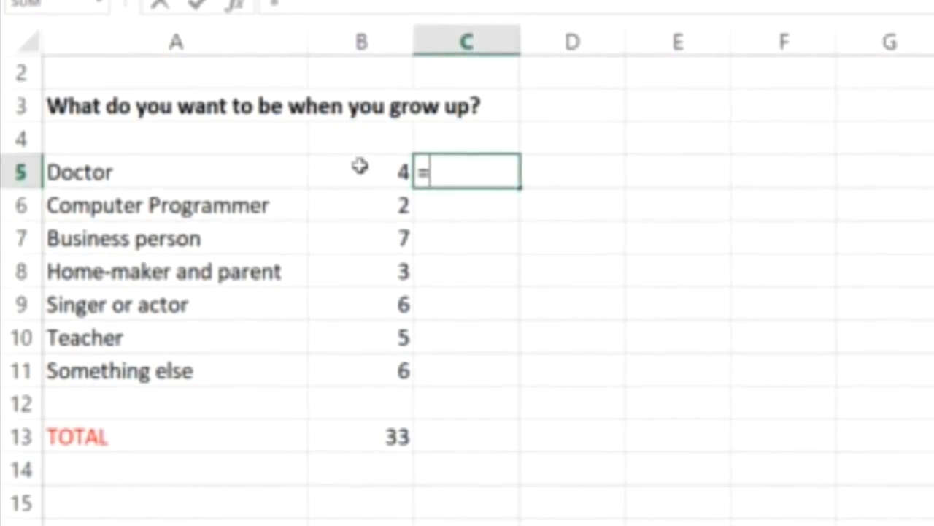
pyautogui.click(361, 172)
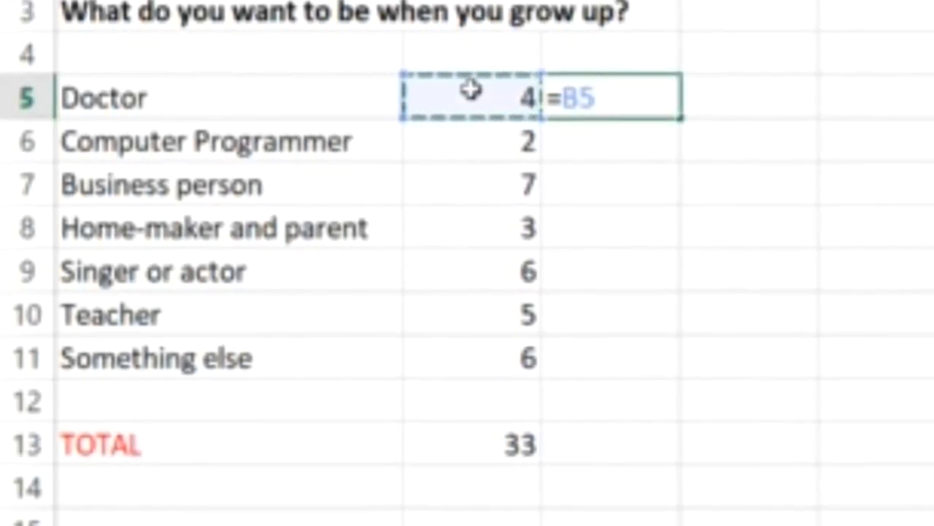
# - Append a division operator after B5 so the formula reads =B5/
pyautogui.write('/')
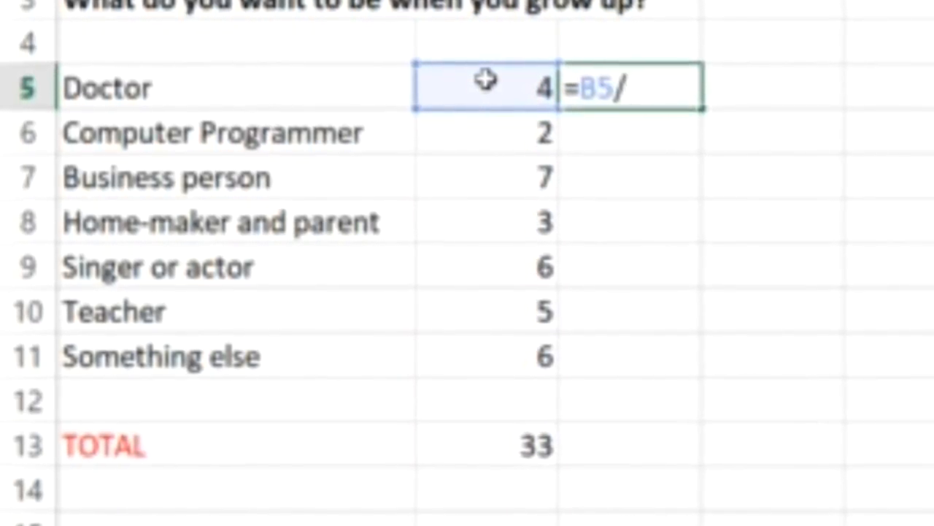
pyautogui.press('backspace')
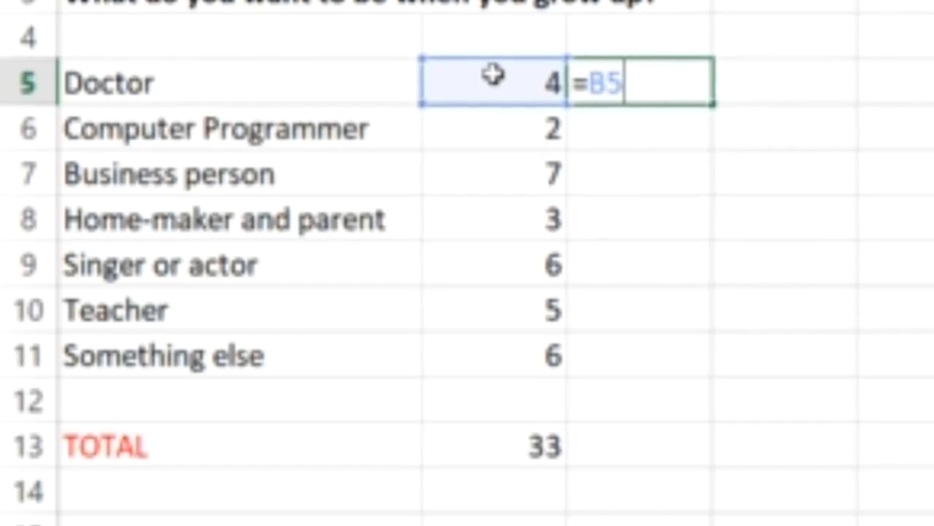
pyautogui.write('*')
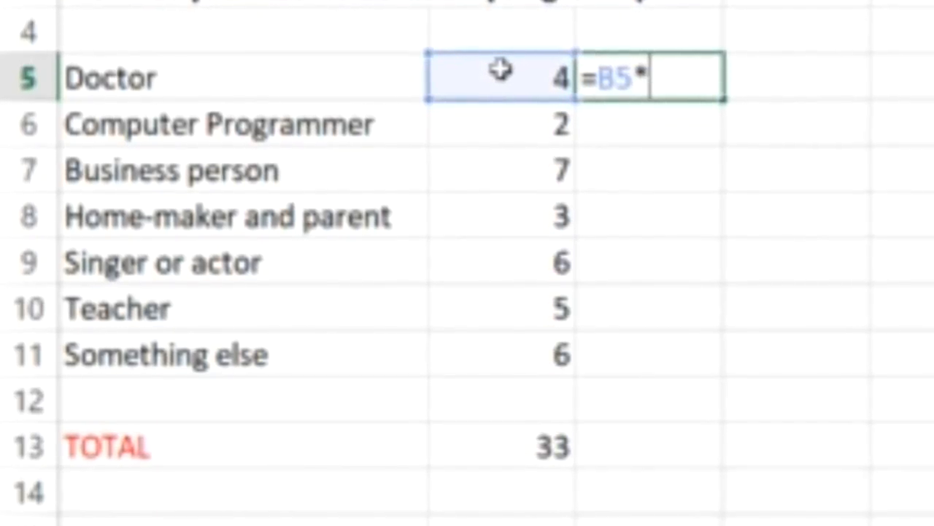
pyautogui.press('backspace')
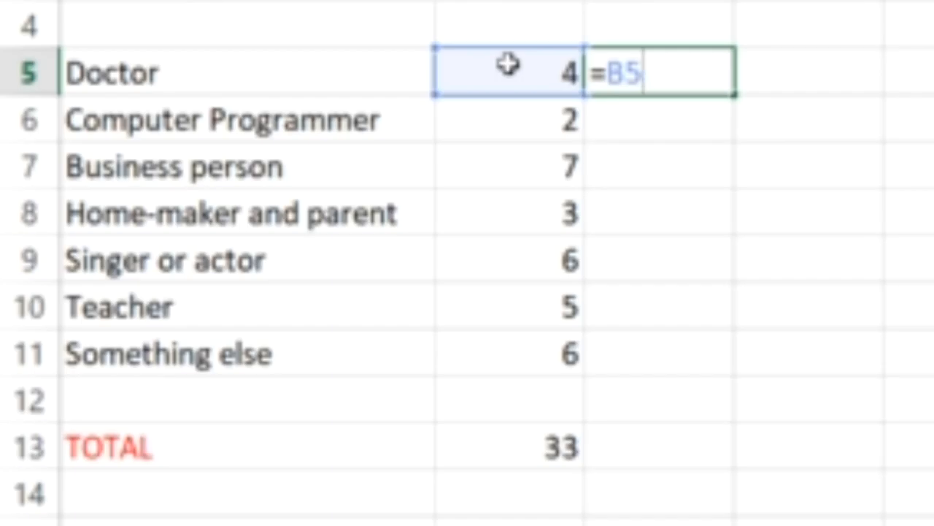
pyautogui.write('/')
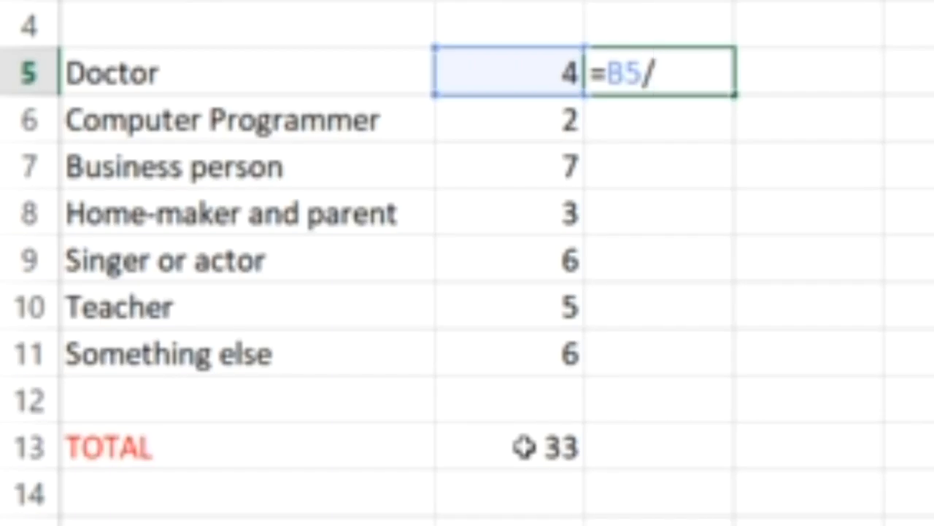
# - Complete the formula as =B5/B13 and confirm it, giving 0.12121
pyautogui.click(511, 446)
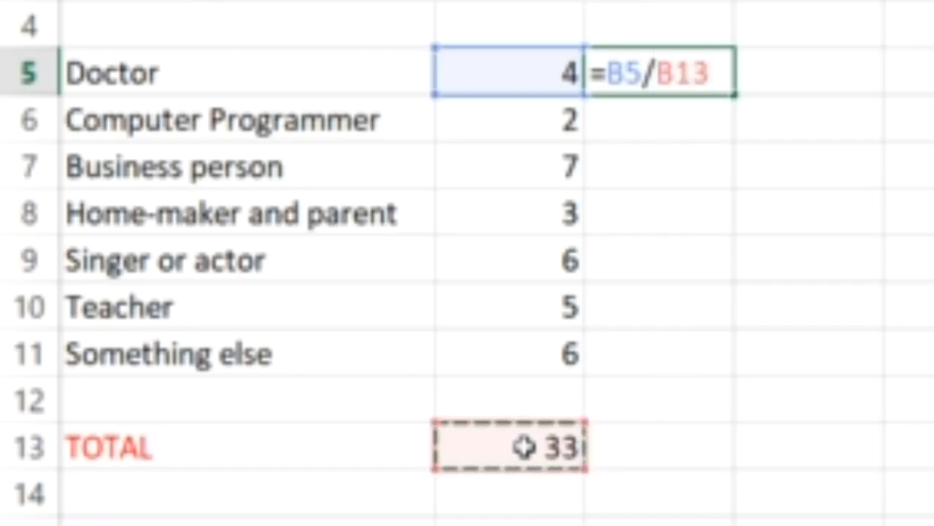
pyautogui.moveTo(757, 81)
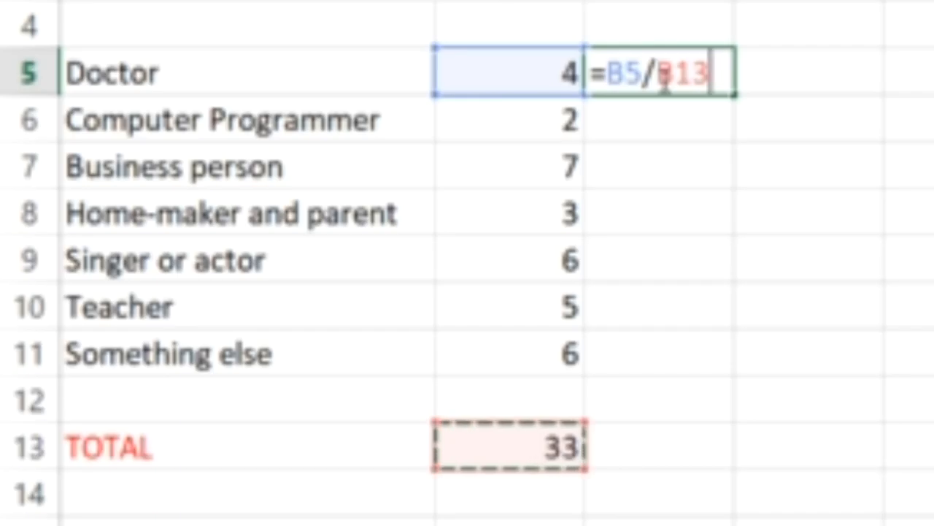
pyautogui.press('enter')
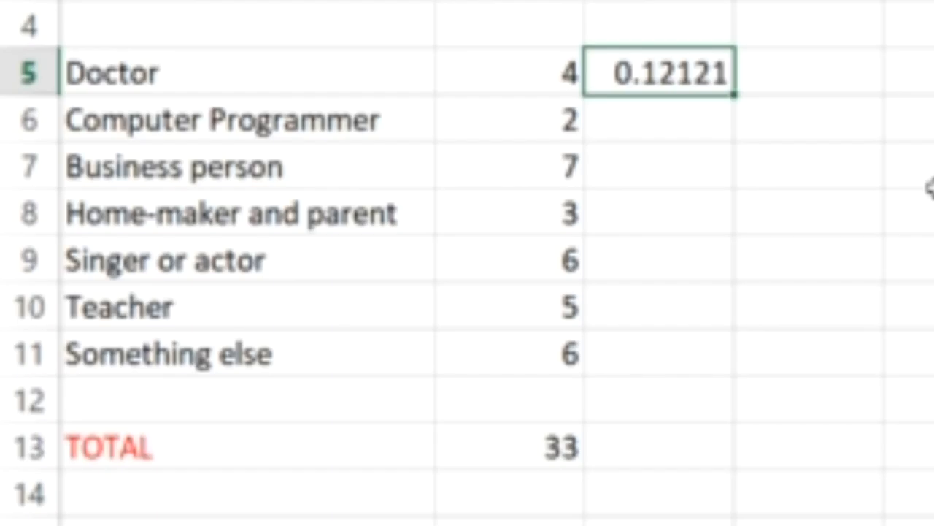
pyautogui.moveTo(641, 77)
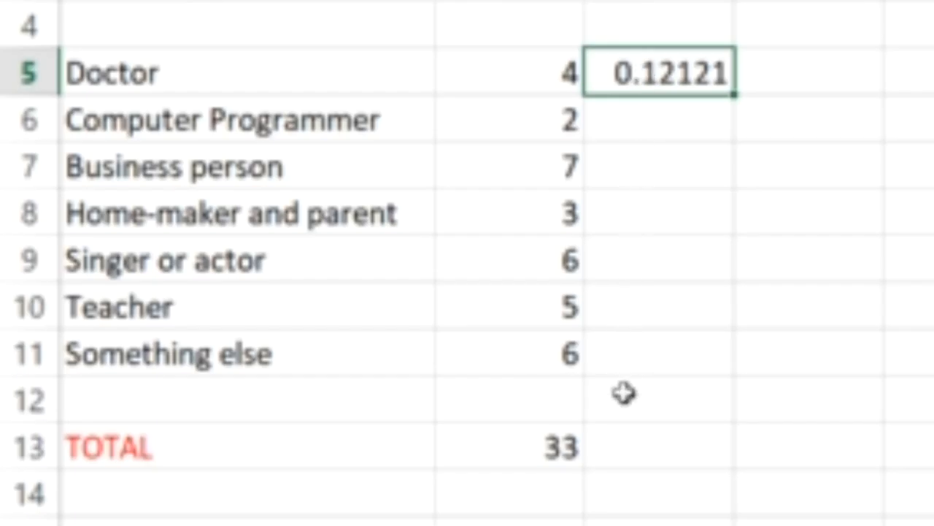
pyautogui.moveTo(643, 272)
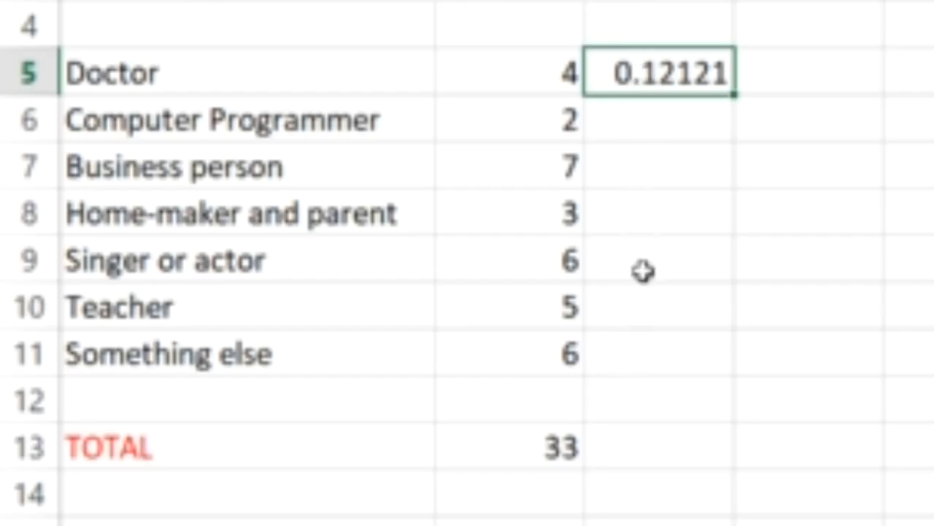